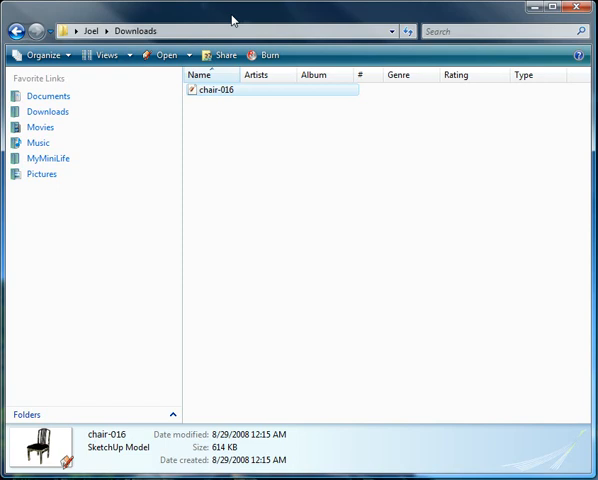
mouse_move(331, 166)
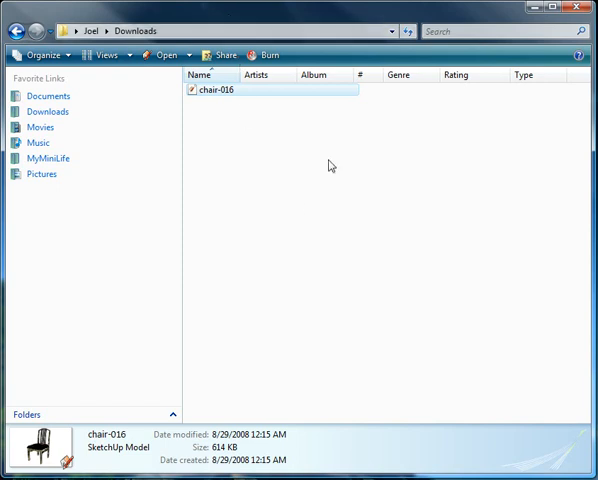
mouse_move(207, 96)
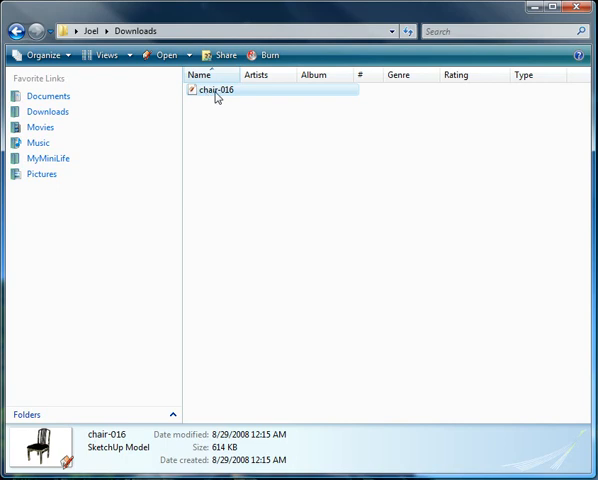
Open the chair-016 model from the Downloads folder in SketchUp
double_click(211, 90)
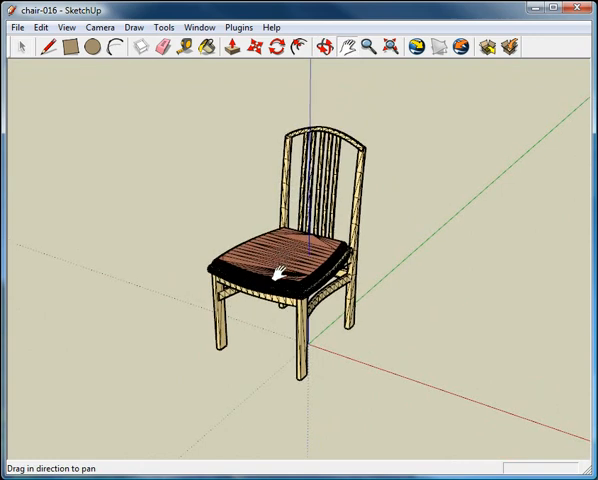
Switch the camera to the Iso standard view
left_click(99, 26)
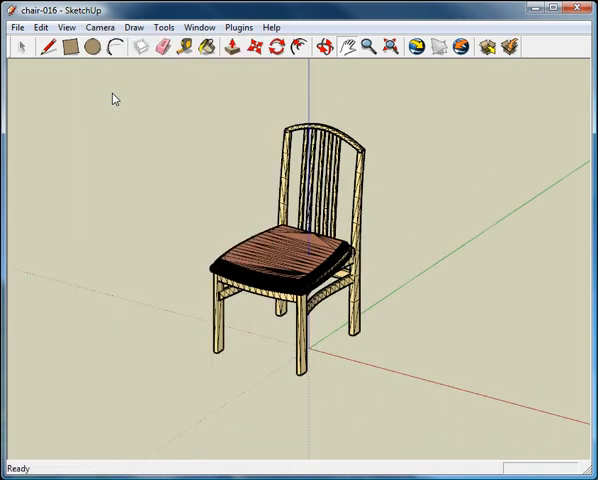
left_click(98, 26)
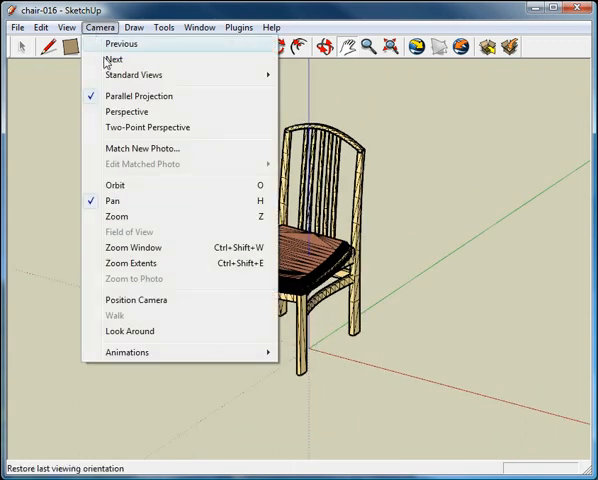
left_click(133, 74)
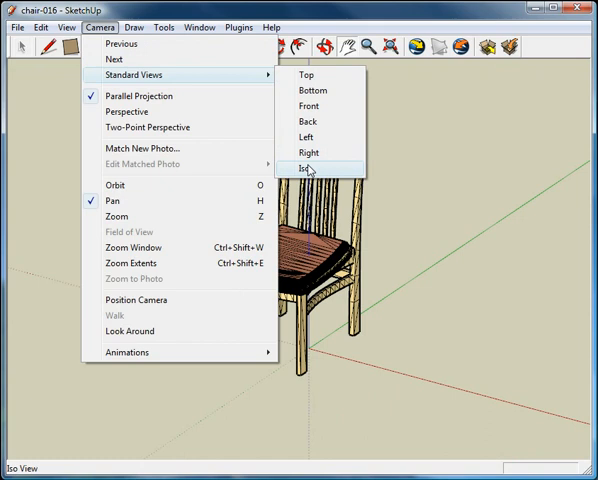
left_click(306, 167)
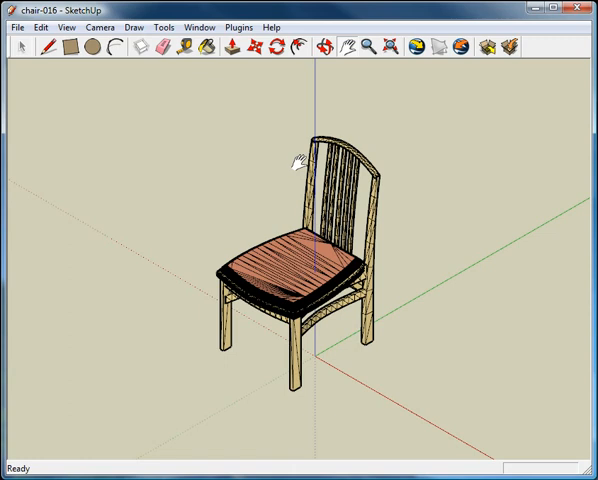
Set Instant POV-Ray image options to 640x480, fine antialiasing, alpha channel on
left_click(238, 27)
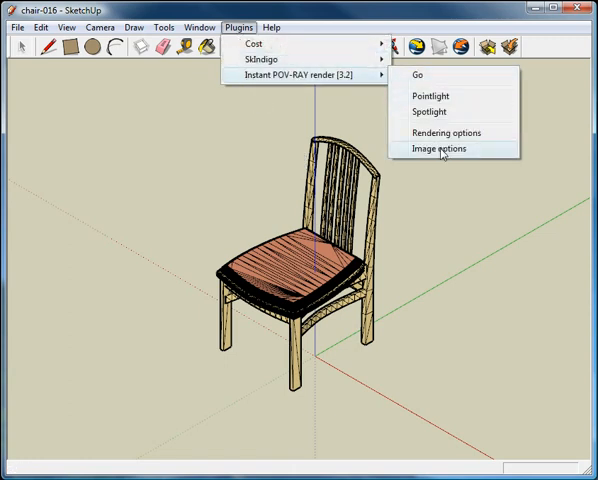
left_click(435, 148)
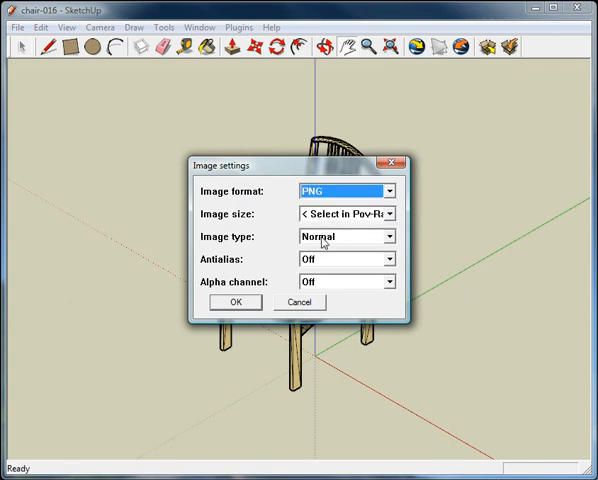
left_click(386, 213)
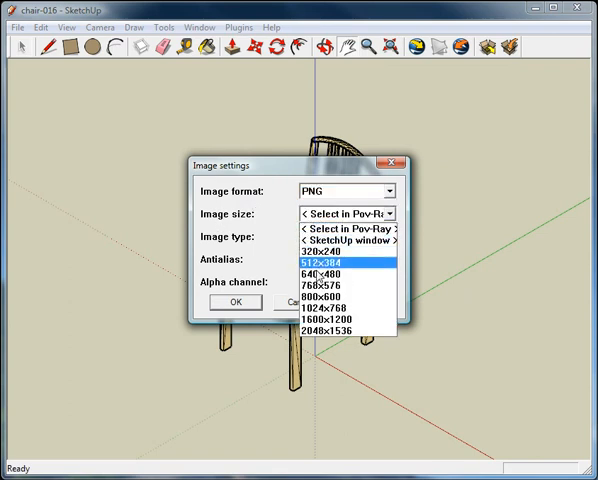
left_click(335, 275)
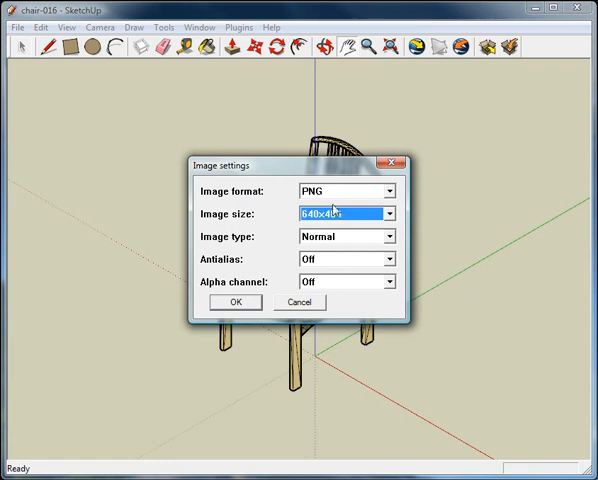
left_click(382, 259)
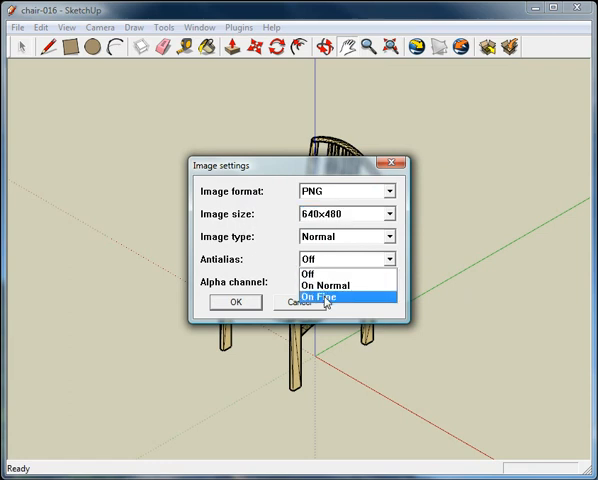
left_click(330, 299)
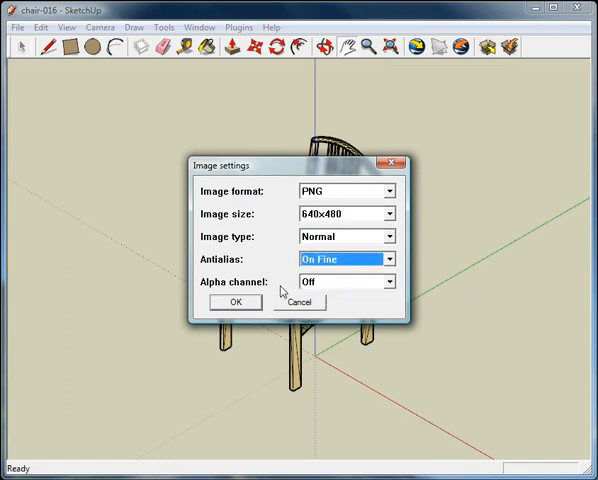
left_click(383, 281)
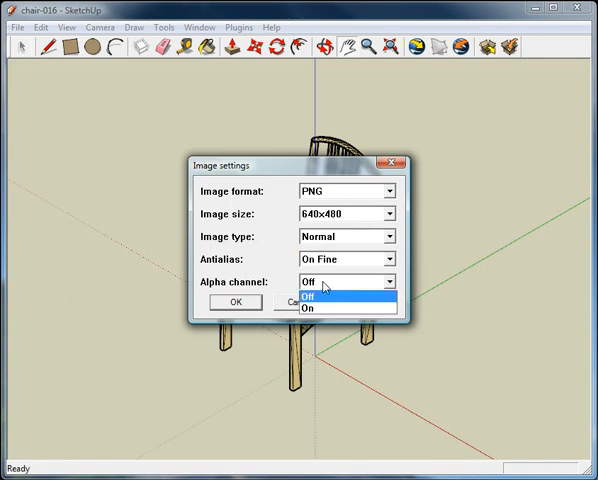
left_click(311, 308)
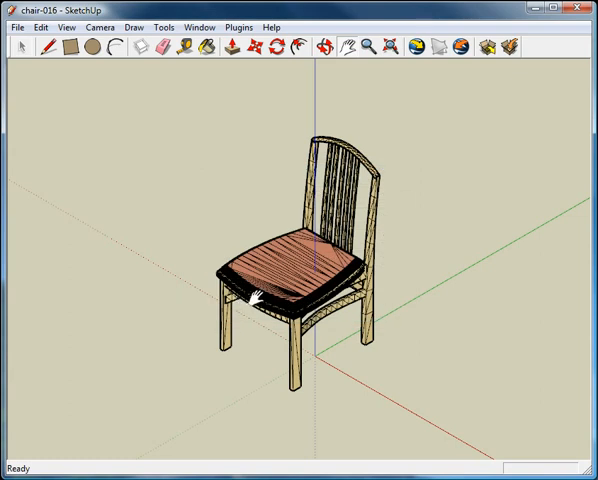
Export the chair scene to POV-Ray and render the front isometric view
left_click(238, 27)
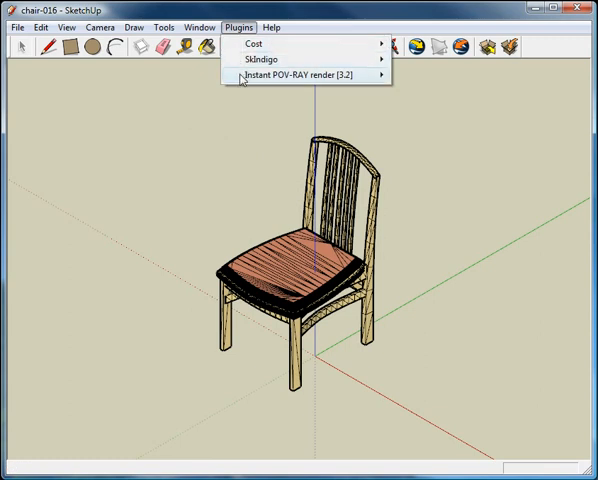
left_click(295, 76)
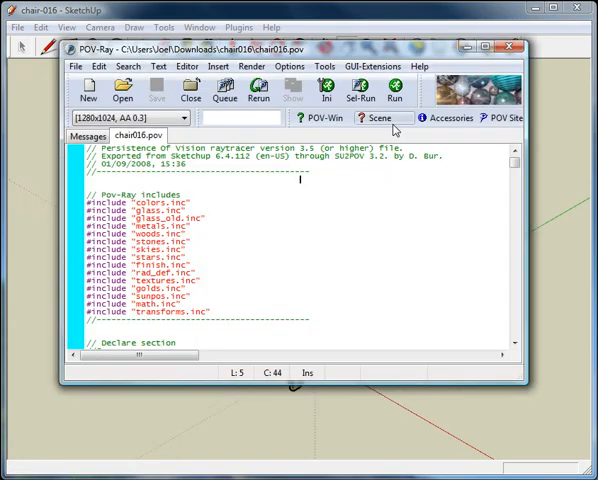
mouse_move(378, 185)
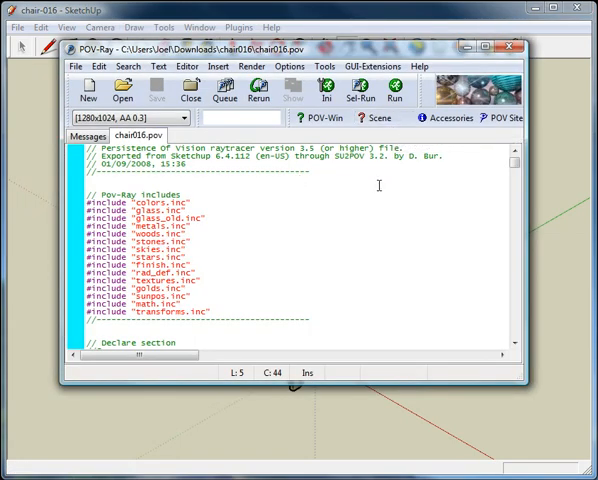
mouse_move(377, 184)
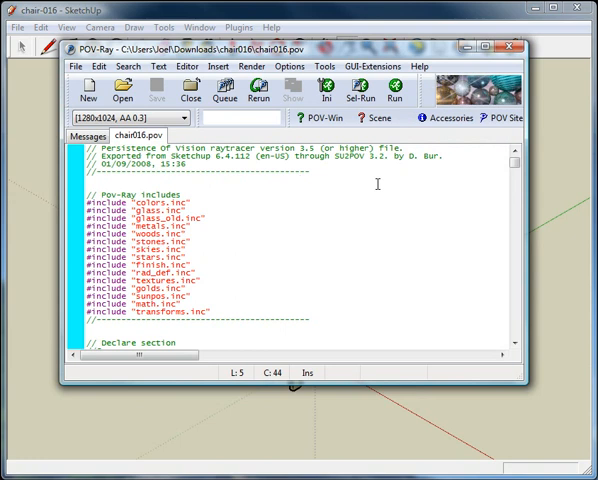
mouse_move(379, 183)
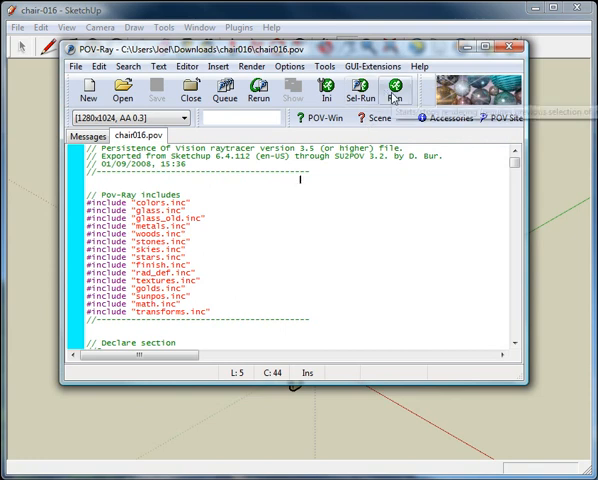
left_click(398, 96)
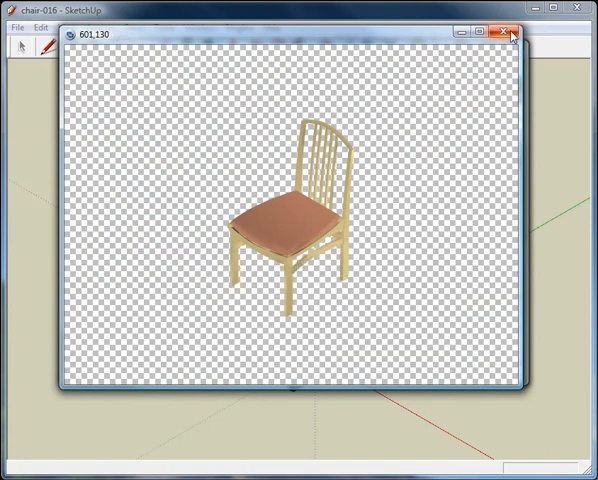
Close the render preview and open the chair016 PNG from its Downloads folder
left_click(506, 32)
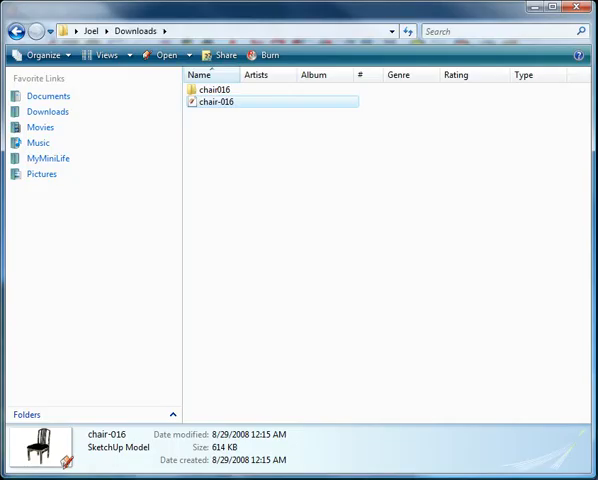
mouse_move(212, 90)
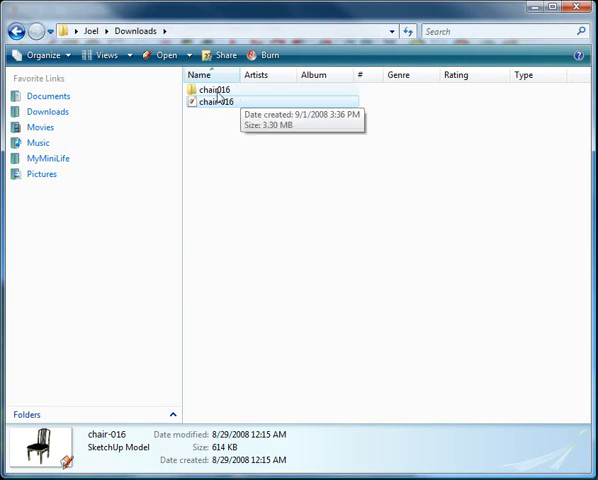
double_click(210, 90)
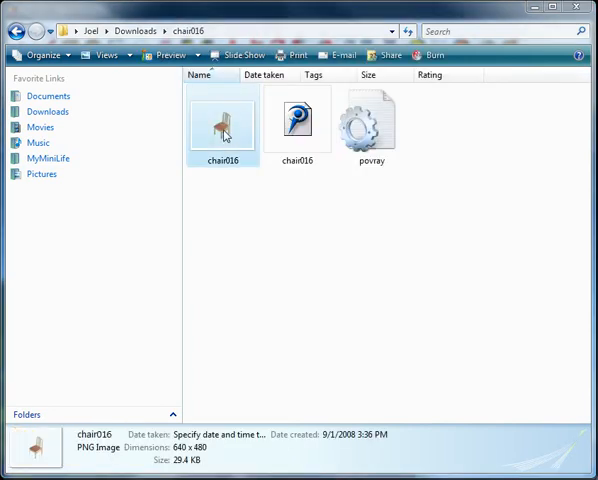
double_click(222, 120)
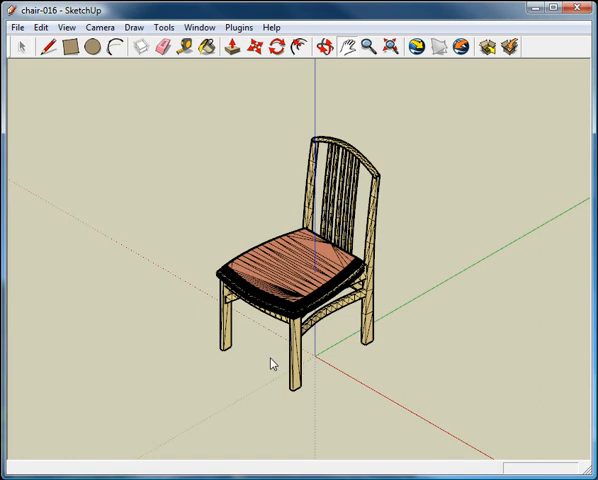
mouse_move(264, 351)
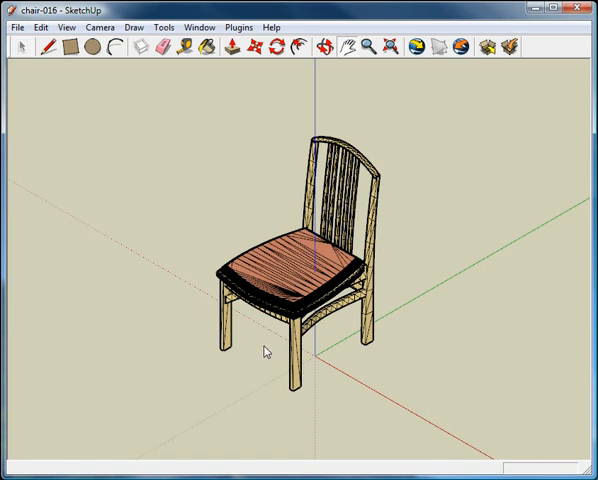
mouse_move(277, 374)
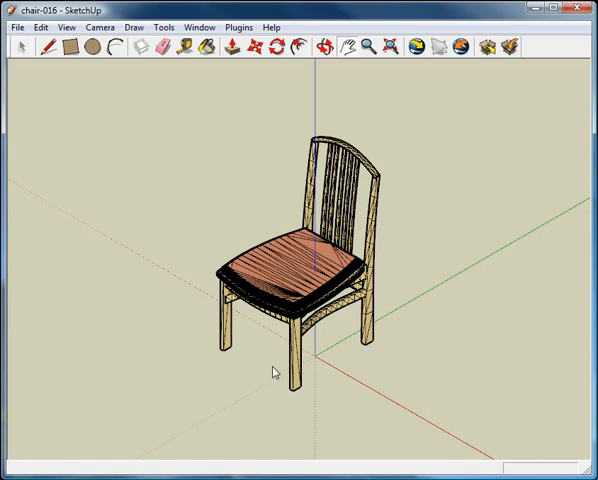
mouse_move(230, 330)
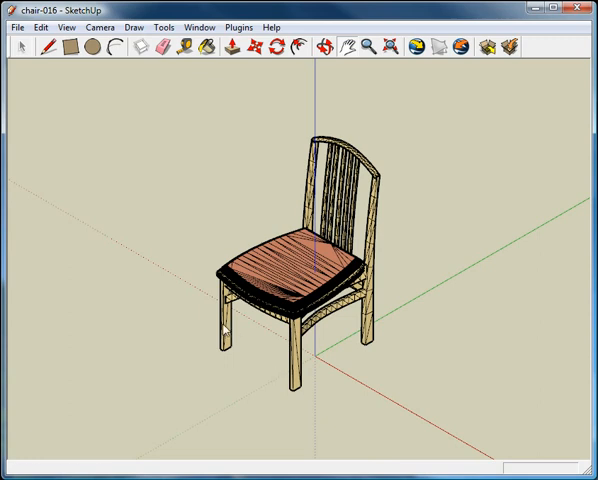
Orbit the chair to a front-right isometric angle and start its POV-Ray render
left_click_drag(230, 330, 370, 310)
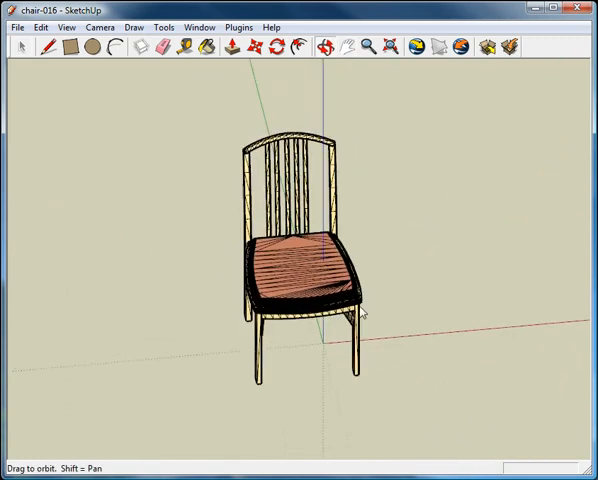
left_click_drag(370, 310, 305, 340)
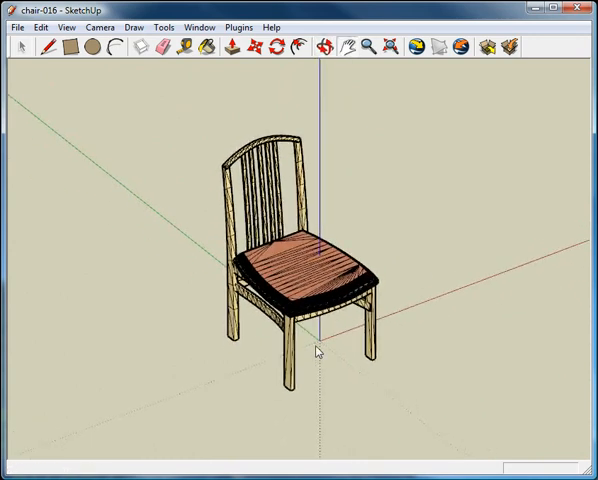
left_click(99, 26)
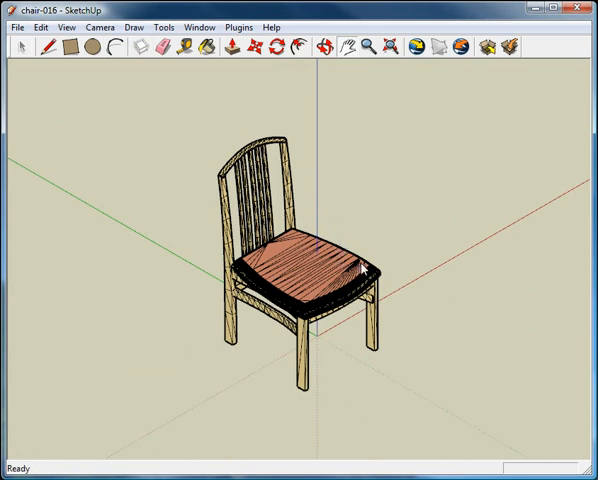
left_click(238, 27)
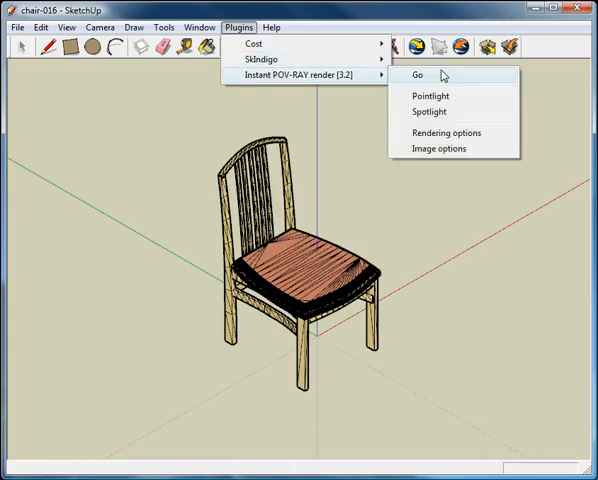
left_click(417, 75)
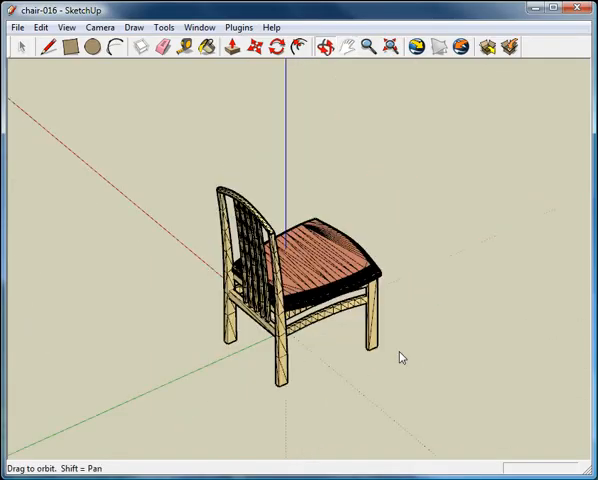
Render the rear three-quarter chair view with POV-Ray and close the finished preview
left_click(100, 26)
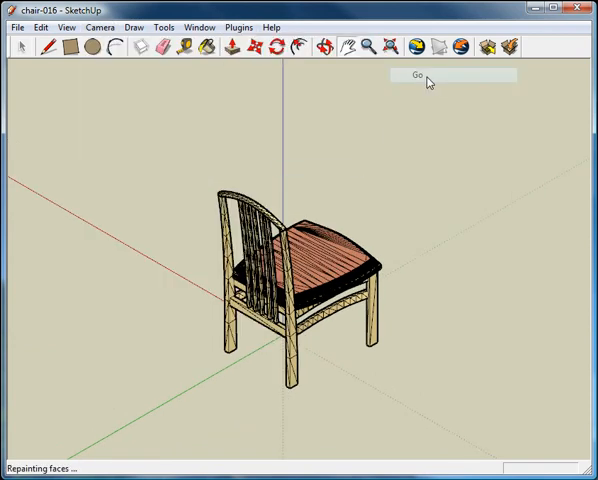
left_click(416, 77)
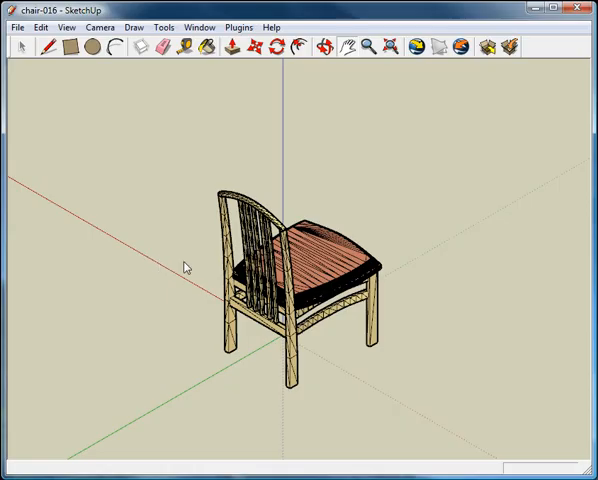
left_click(101, 26)
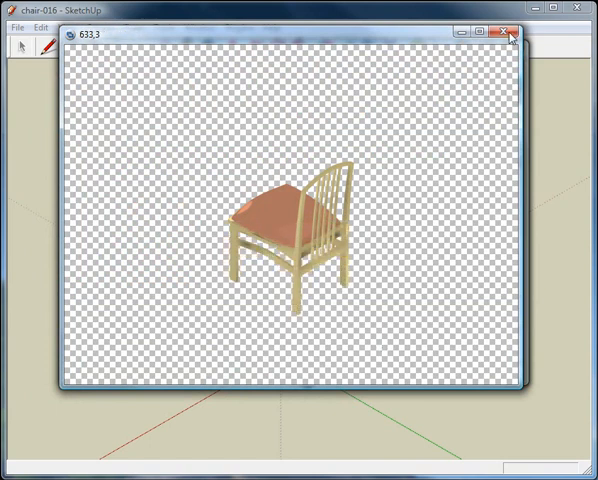
left_click(507, 30)
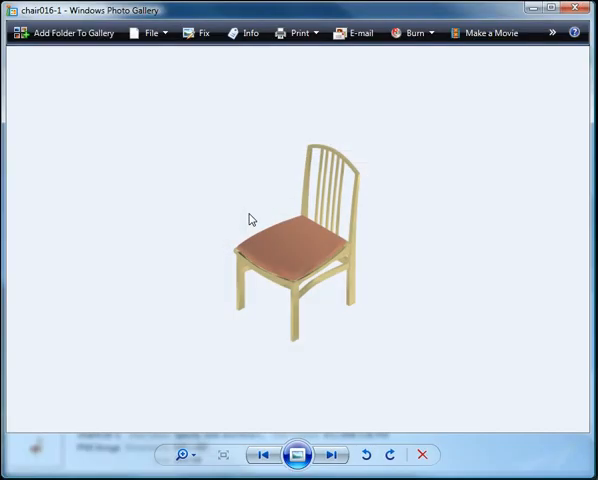
left_click(331, 454)
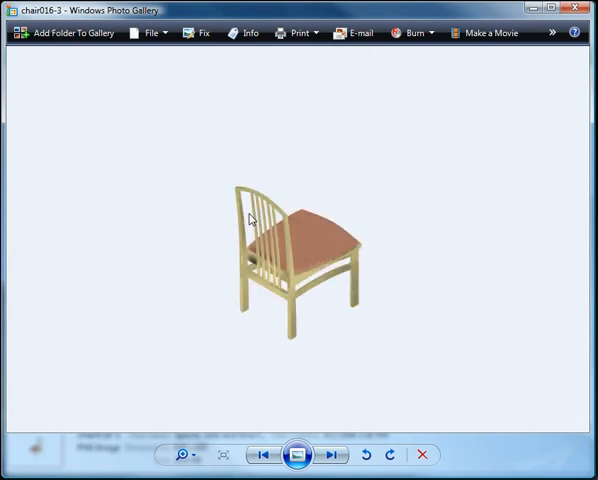
left_click(330, 452)
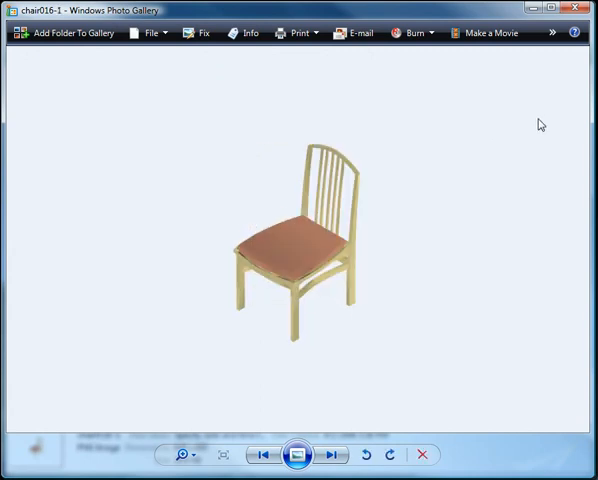
mouse_move(548, 59)
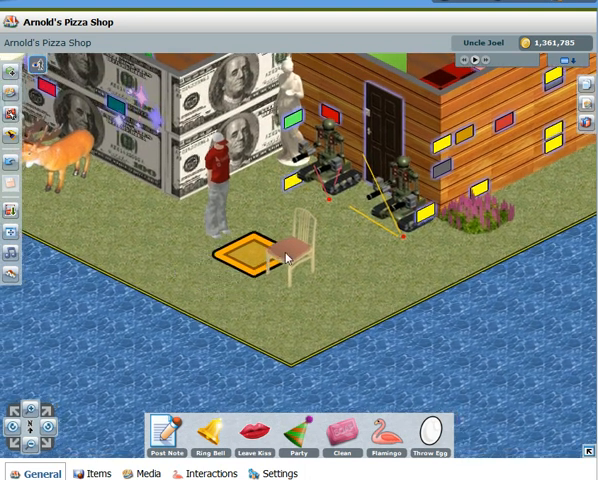
Open the Joels Chair item card for the chair placed in Arnold's Pizza Shop
left_click(300, 245)
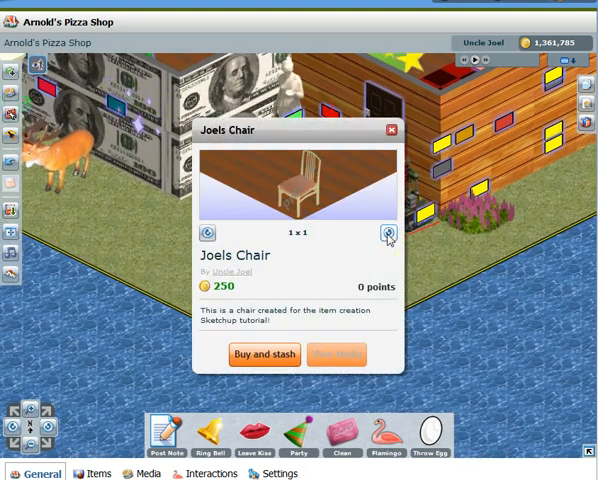